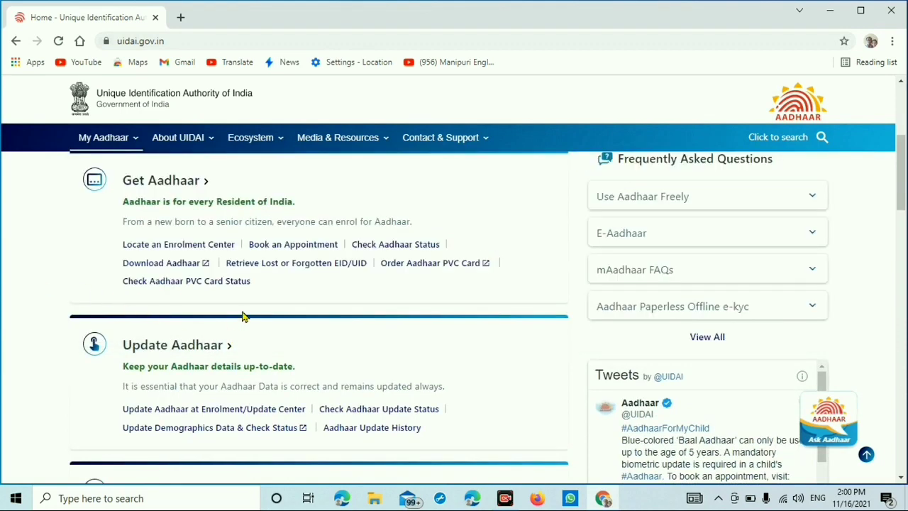
Follow 'Update Demographics Data & Check Status' from the UIDAI site and accept the redirect to myAadhaar.
{"action": "scroll", "scroll_direction": "down", "scroll_amount": 3}
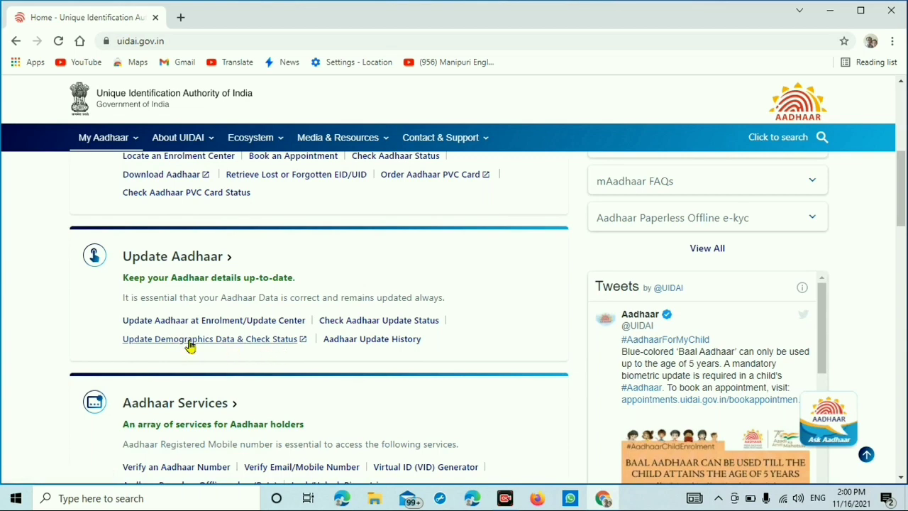
{"action": "left_click", "coordinate": [206, 338]}
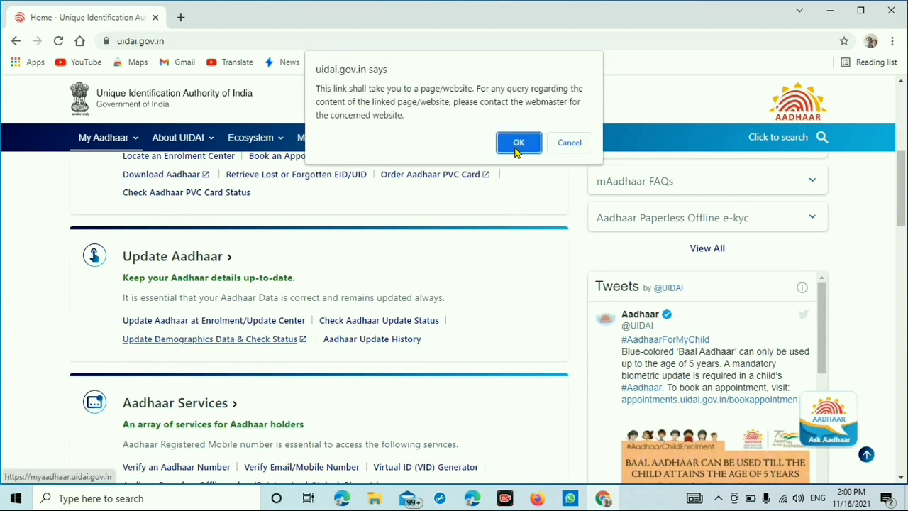
{"action": "left_click", "coordinate": [520, 142]}
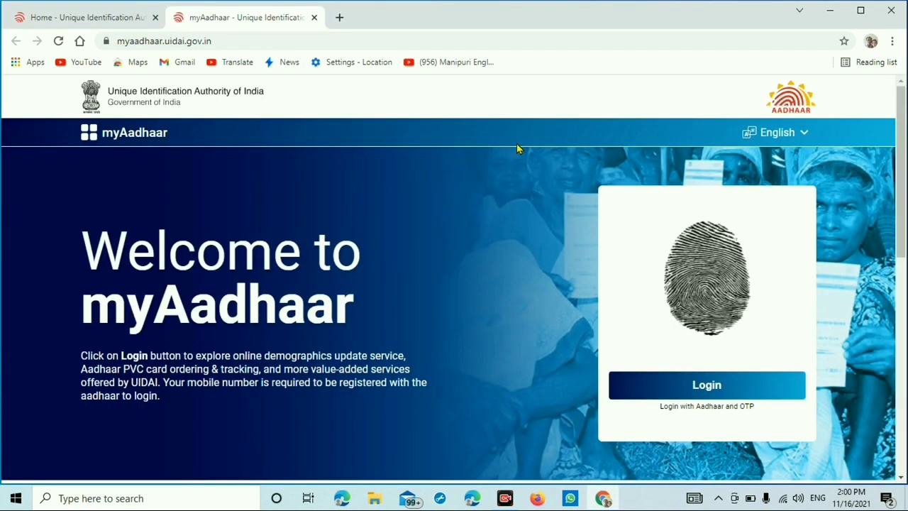
Enter the Aadhaar number and captcha on the login page and request an OTP.
{"action": "left_click", "coordinate": [707, 384]}
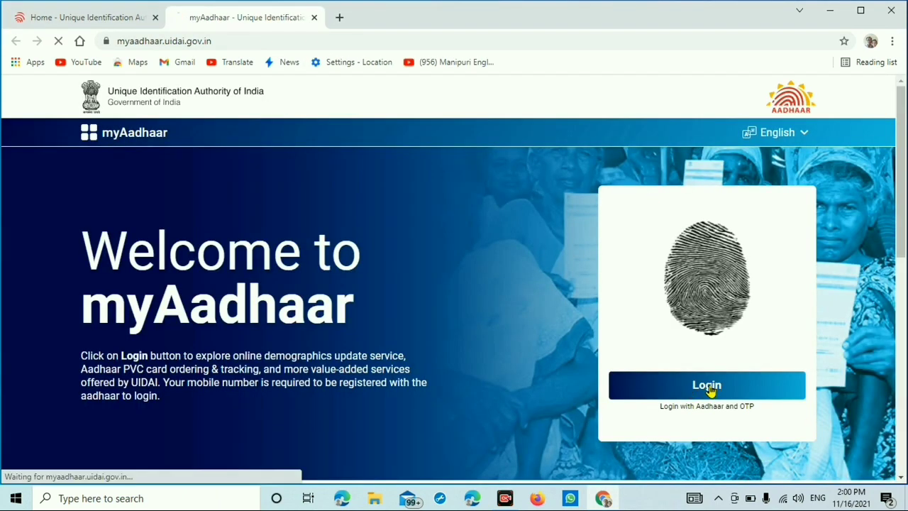
{"action": "left_click", "coordinate": [707, 385]}
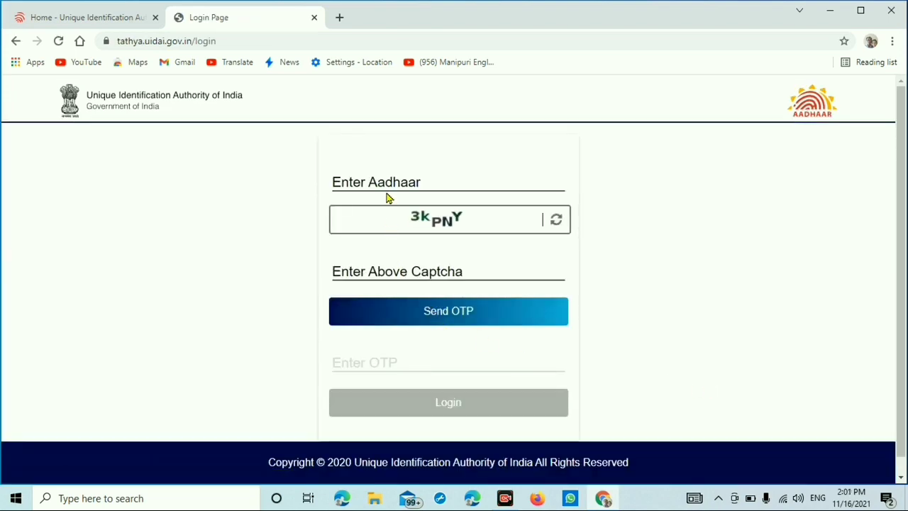
{"action": "left_click", "coordinate": [448, 182]}
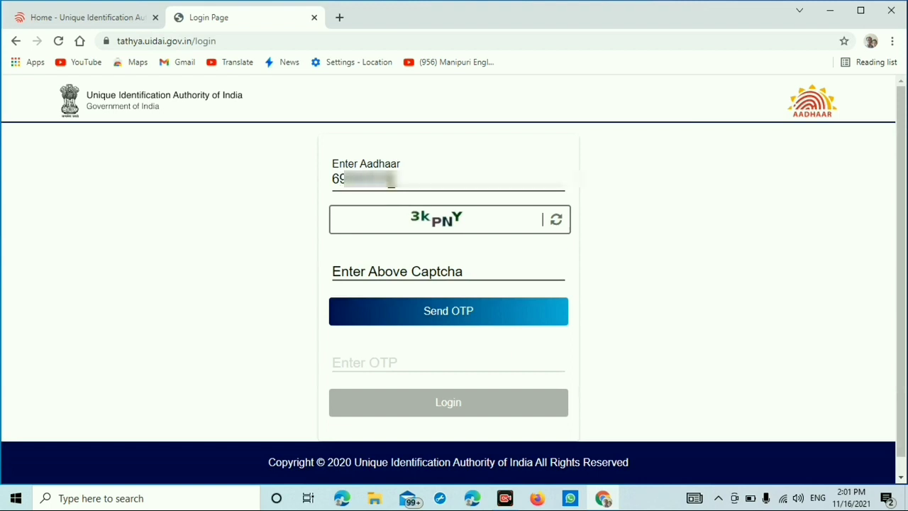
{"action": "left_click", "coordinate": [448, 311]}
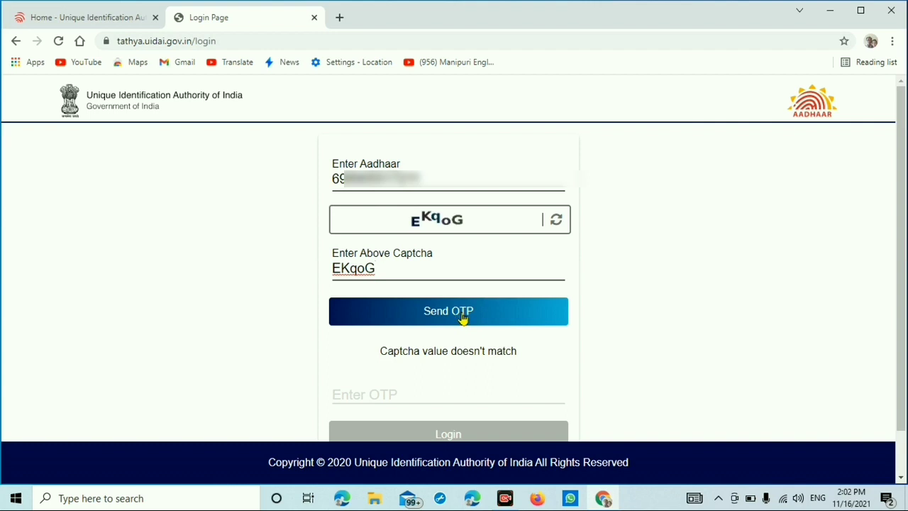
{"action": "left_click", "coordinate": [448, 311]}
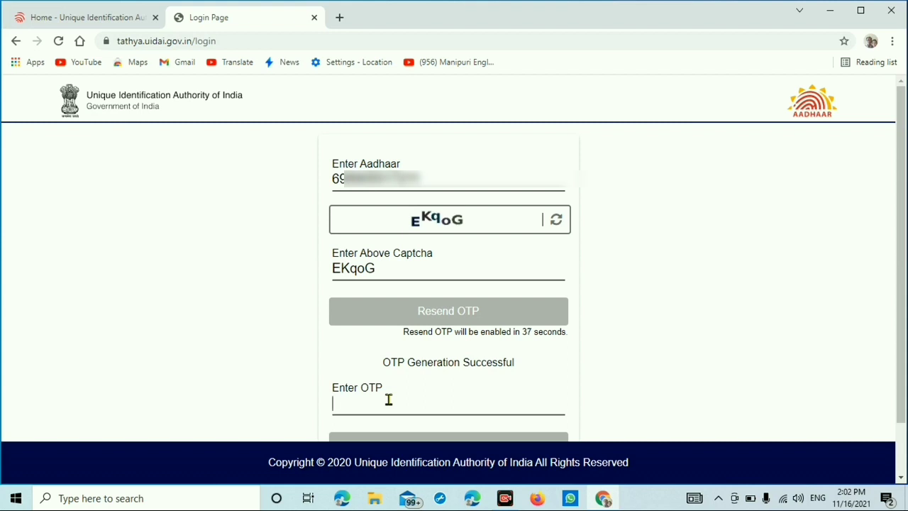
Enter the received OTP and submit the myAadhaar login.
{"action": "type", "text": "2"}
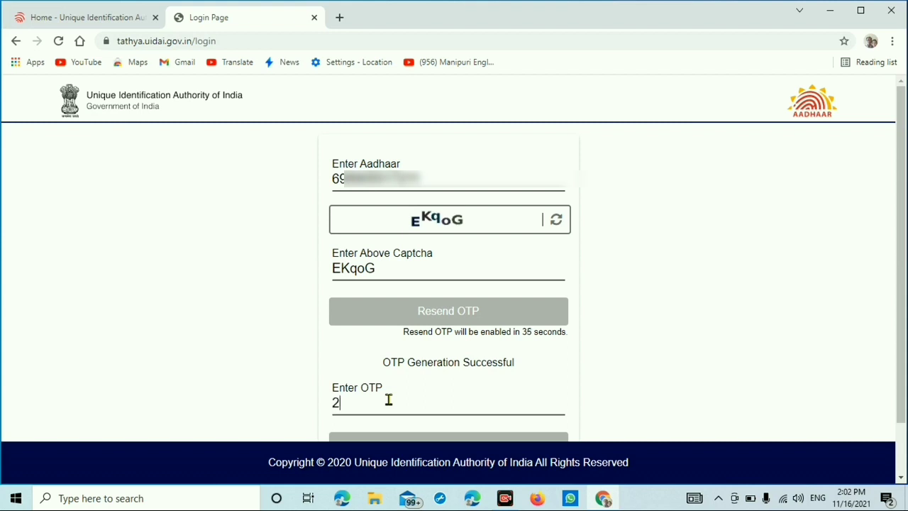
{"action": "type", "text": "933"}
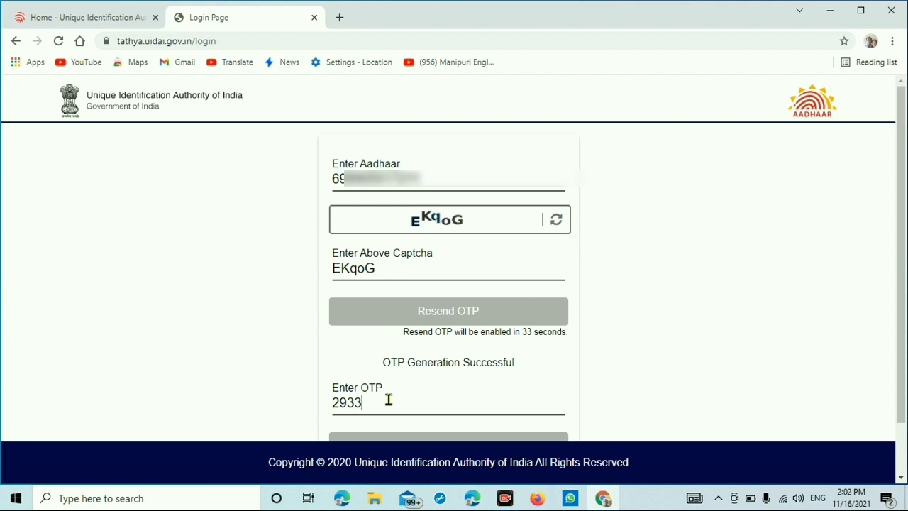
{"action": "left_click", "coordinate": [448, 386]}
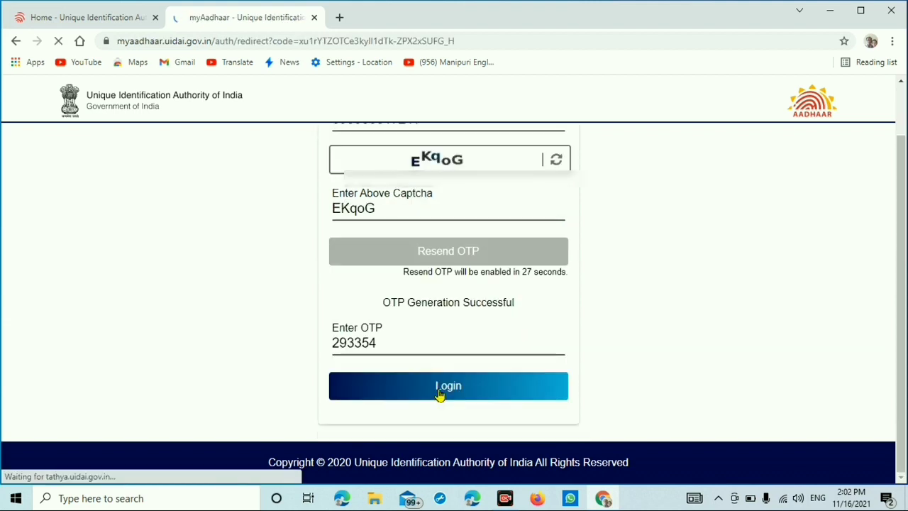
Let the login redirect finish and review the Services dashboard tiles.
{"action": "left_click", "coordinate": [448, 386]}
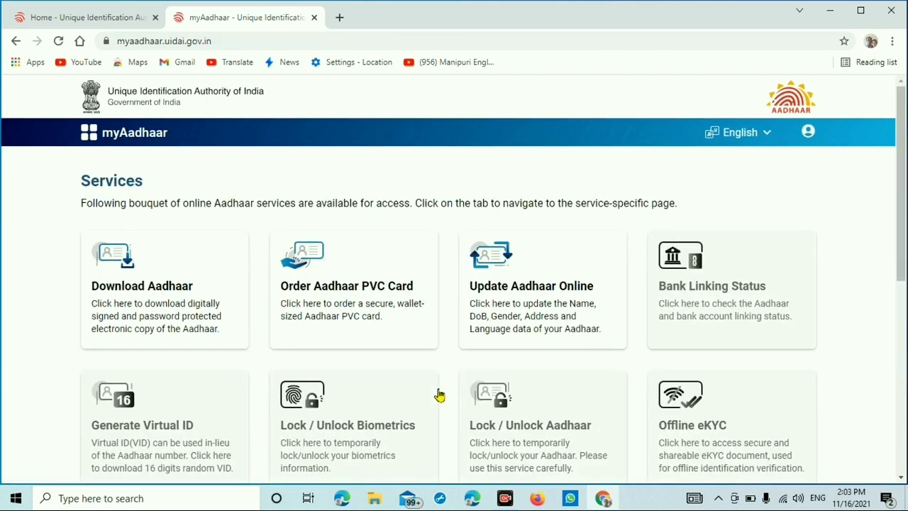
{"action": "mouse_move", "coordinate": [323, 309]}
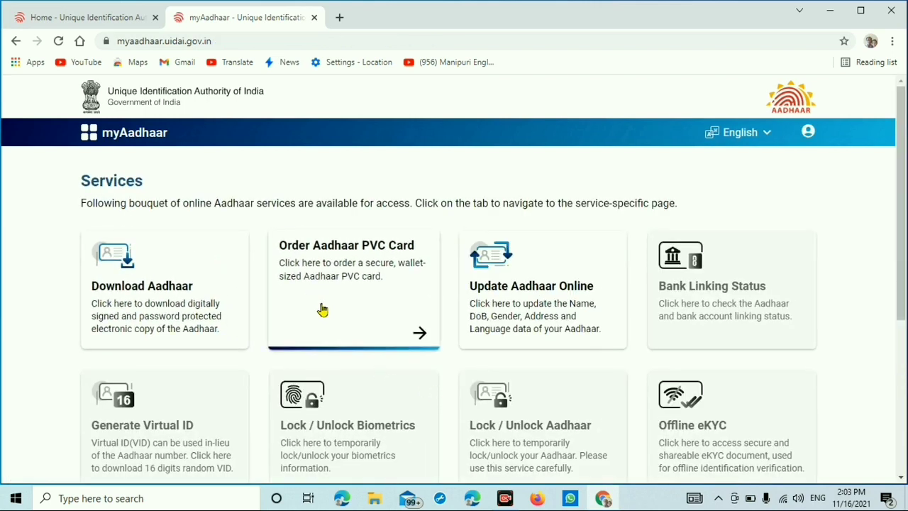
{"action": "mouse_move", "coordinate": [480, 333]}
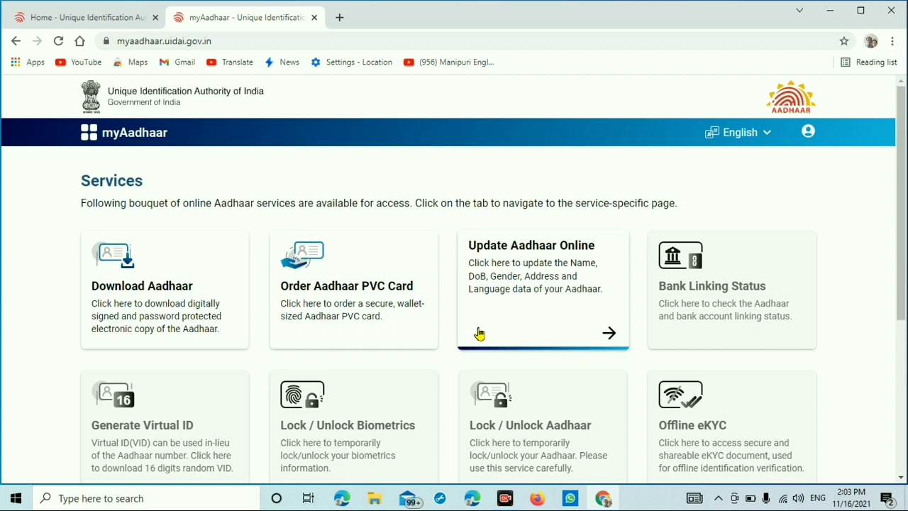
{"action": "mouse_move", "coordinate": [536, 276]}
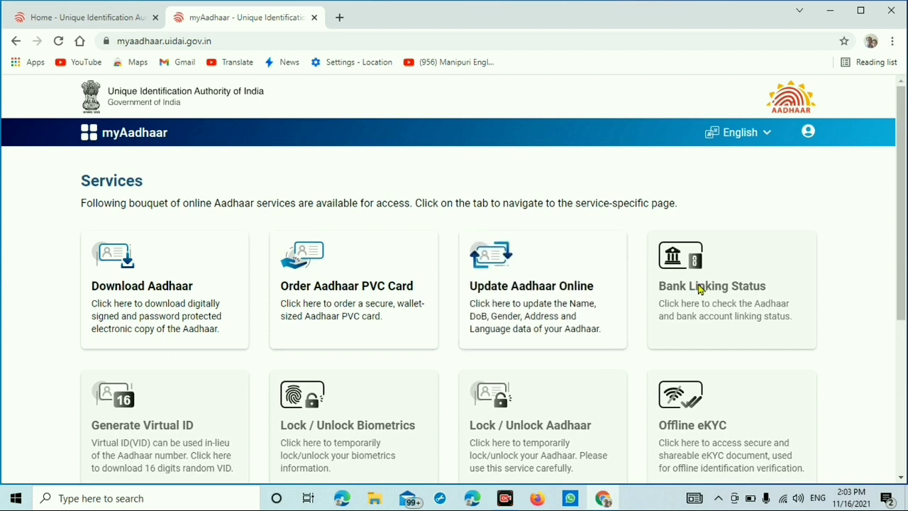
{"action": "mouse_move", "coordinate": [339, 457]}
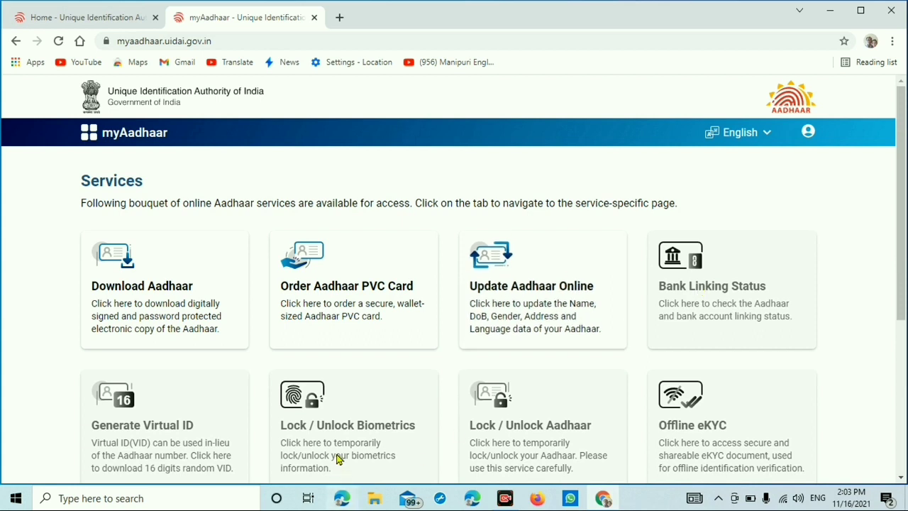
{"action": "mouse_move", "coordinate": [342, 442]}
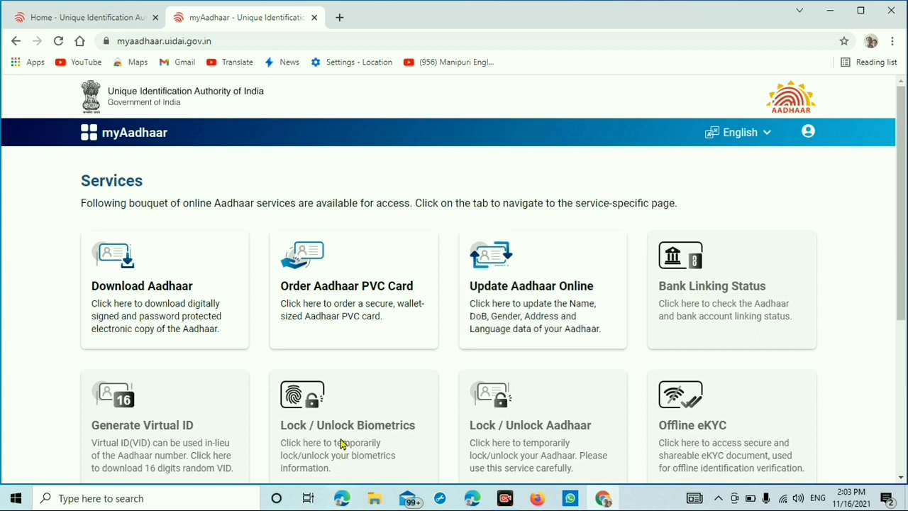
{"action": "mouse_move", "coordinate": [537, 454]}
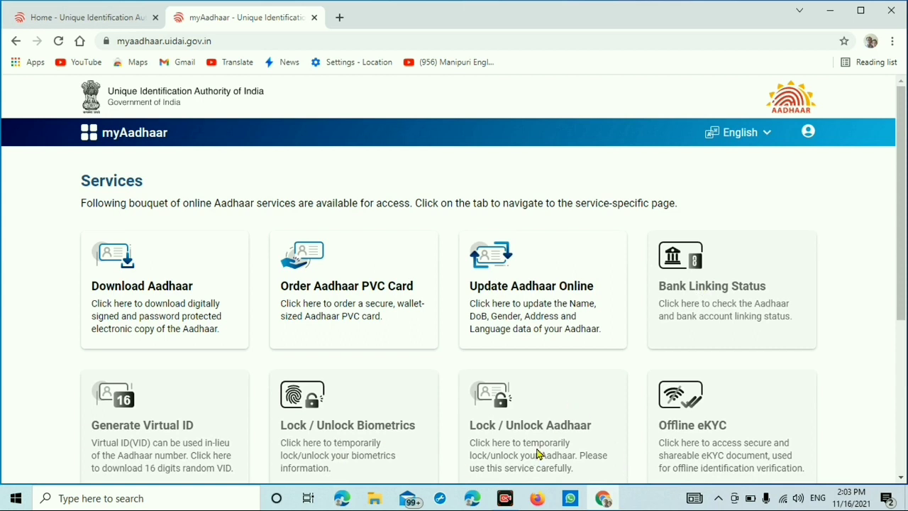
{"action": "scroll", "scroll_direction": "down", "scroll_amount": 3}
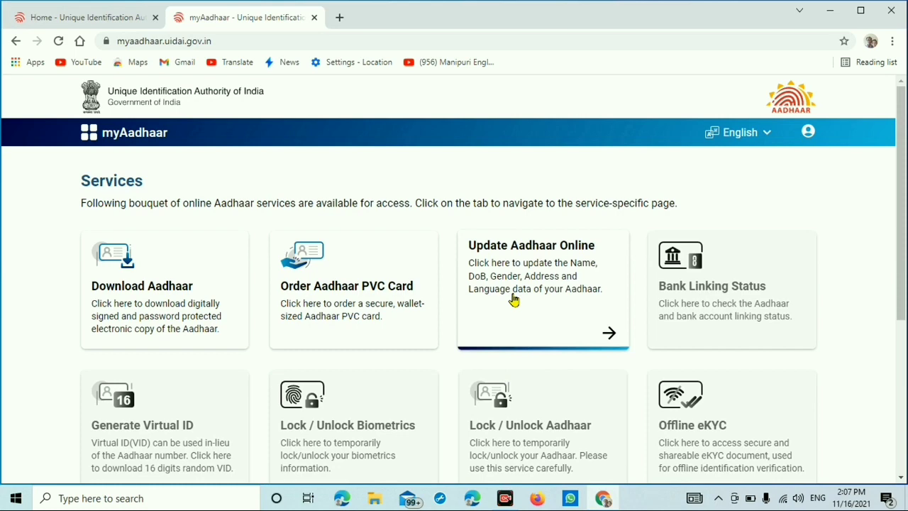
Start Update Aadhaar Online and proceed to the list of updatable details.
{"action": "left_click", "coordinate": [542, 289]}
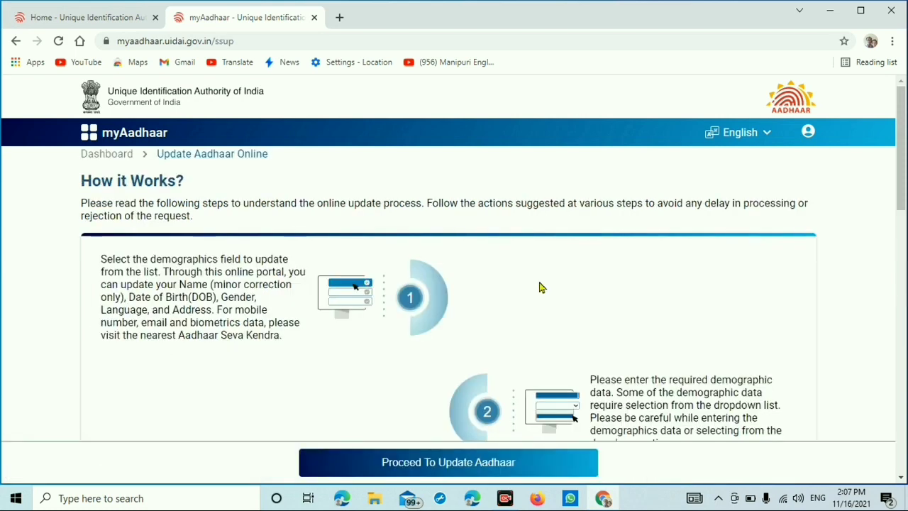
{"action": "scroll", "scroll_direction": "down", "scroll_amount": 3}
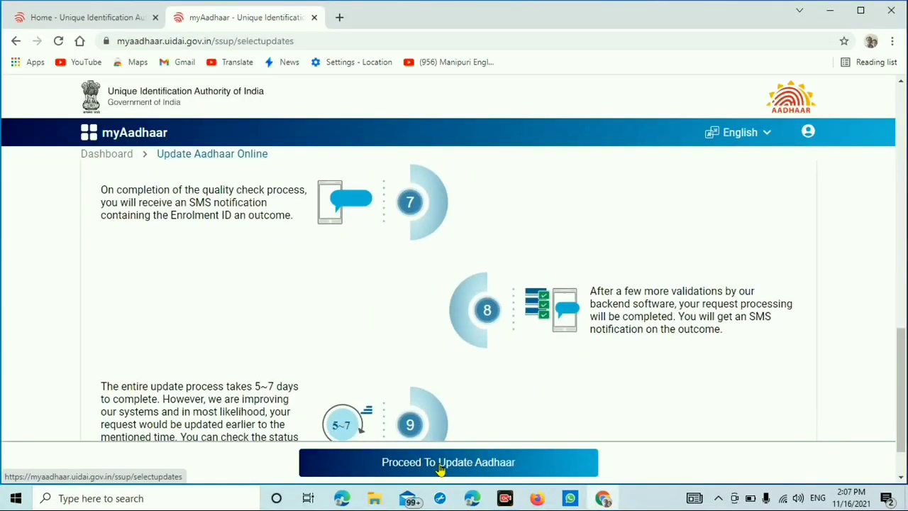
{"action": "left_click", "coordinate": [448, 462]}
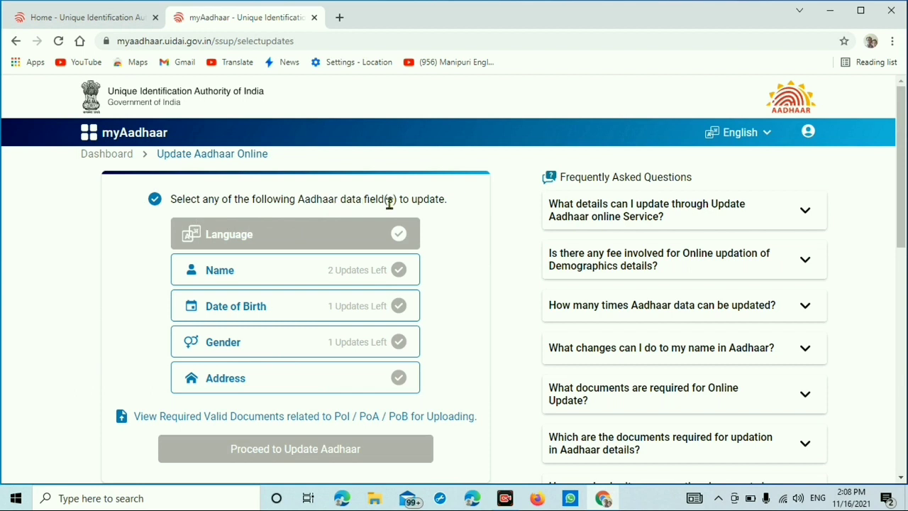
{"action": "mouse_move", "coordinate": [497, 211]}
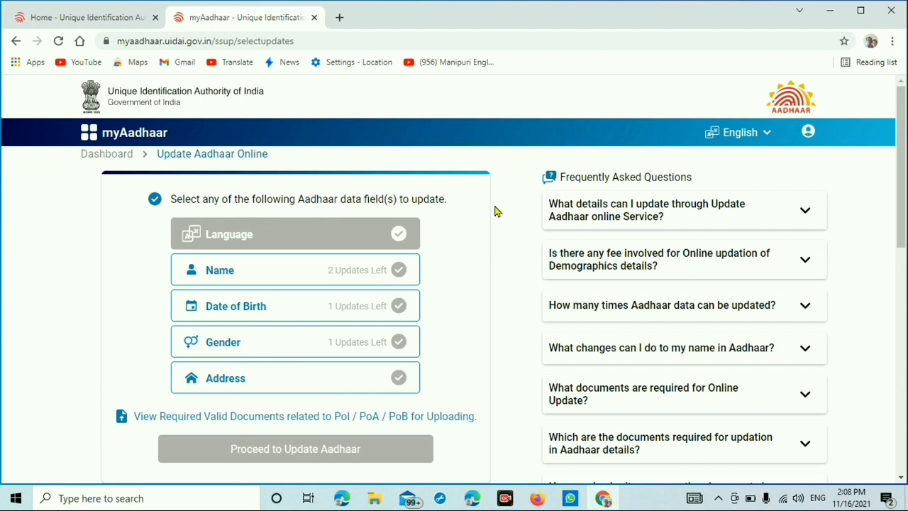
{"action": "mouse_move", "coordinate": [279, 289]}
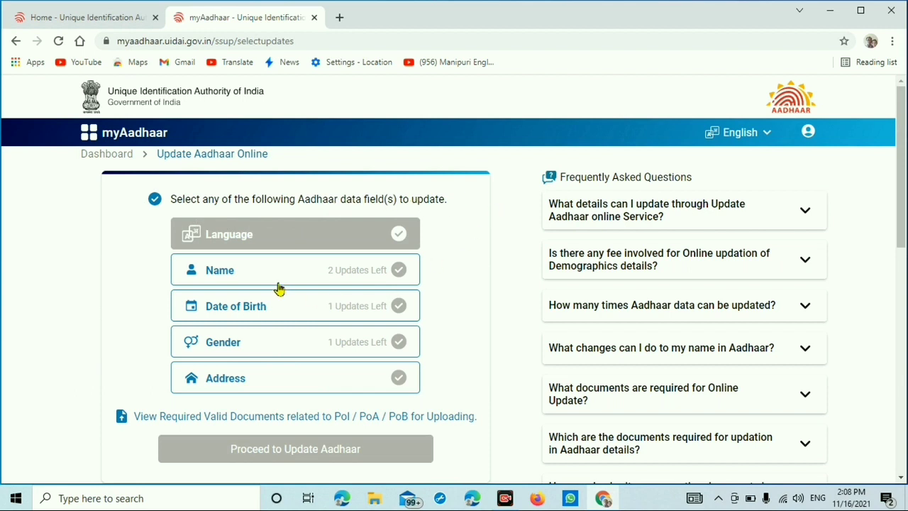
{"action": "mouse_move", "coordinate": [254, 358]}
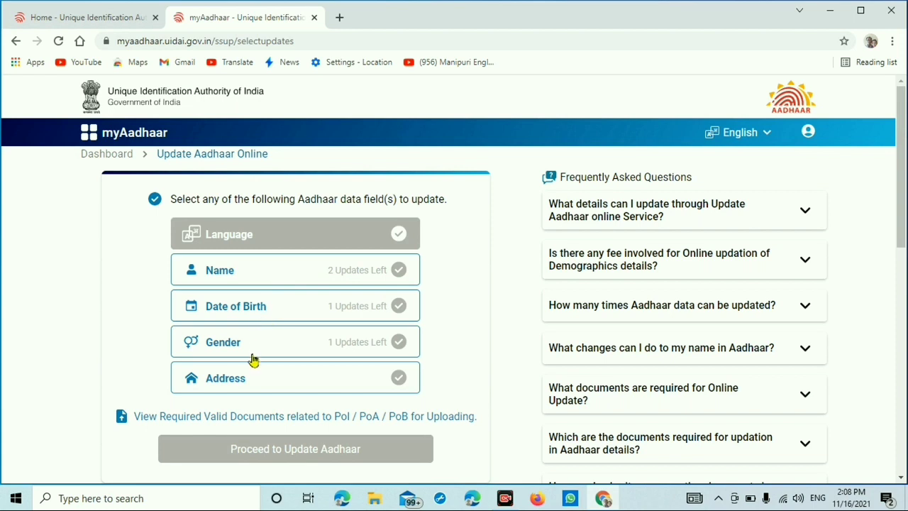
{"action": "mouse_move", "coordinate": [250, 377]}
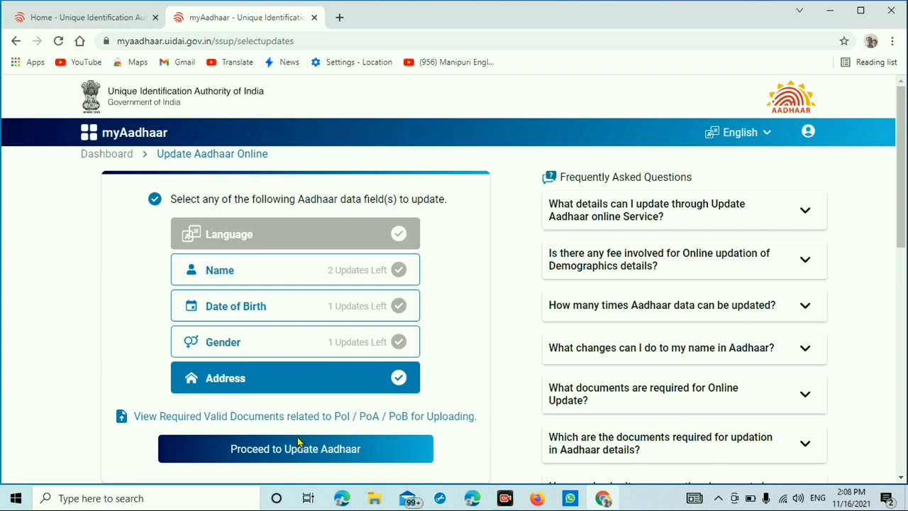
{"action": "left_click", "coordinate": [295, 449]}
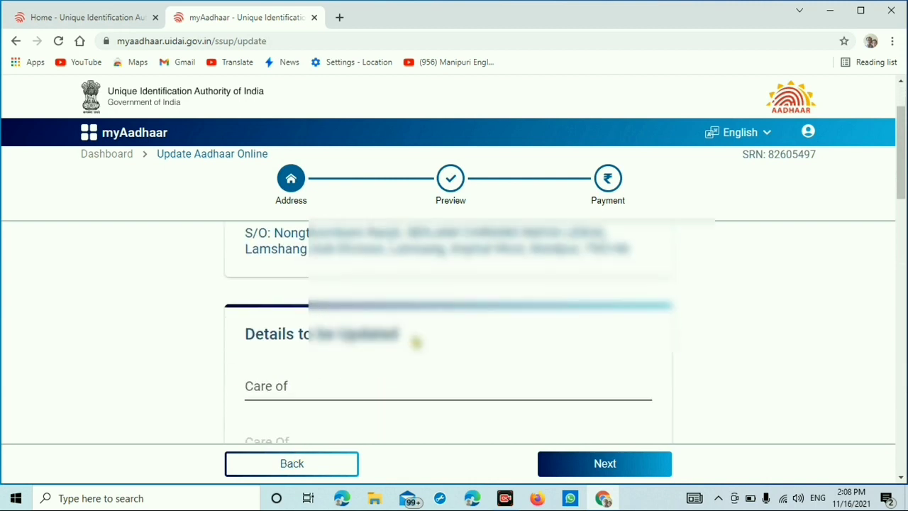
{"action": "scroll", "scroll_direction": "down", "scroll_amount": 3}
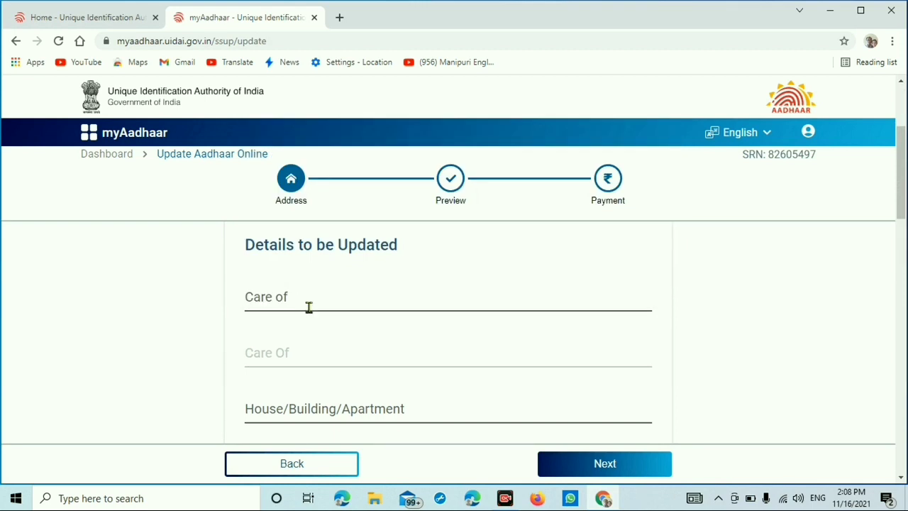
{"action": "mouse_move", "coordinate": [308, 357]}
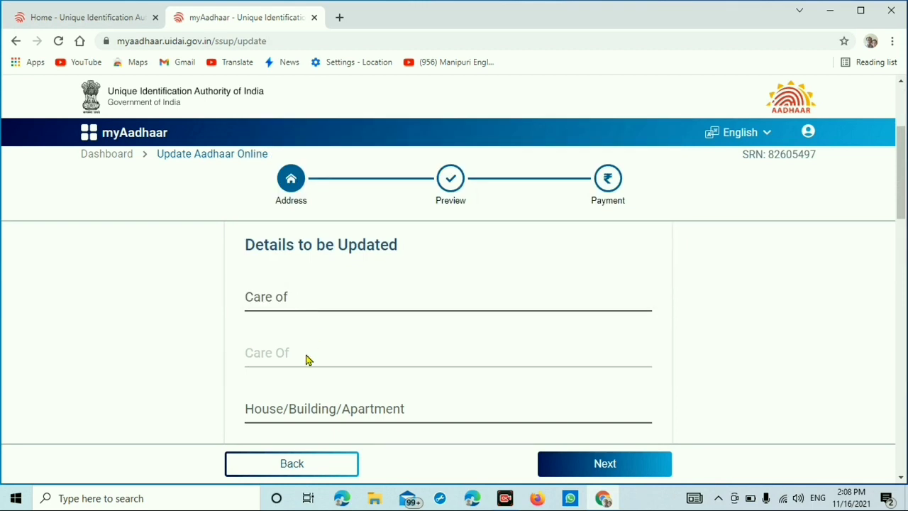
{"action": "scroll", "scroll_direction": "down", "scroll_amount": 3}
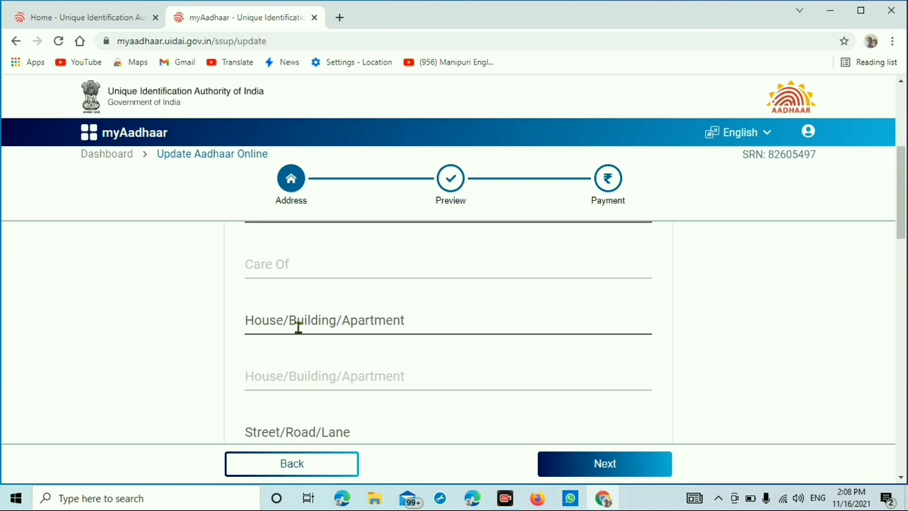
{"action": "mouse_move", "coordinate": [358, 386]}
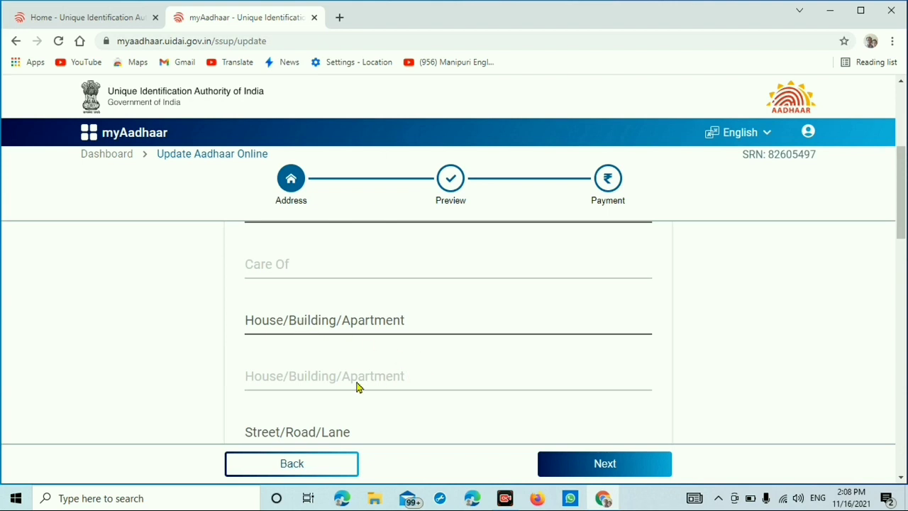
{"action": "scroll", "scroll_direction": "down", "scroll_amount": 3}
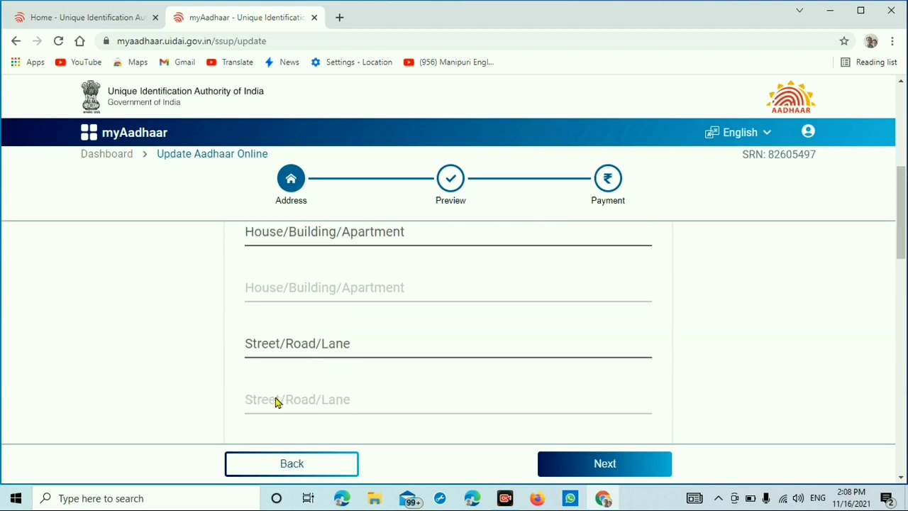
{"action": "scroll", "scroll_direction": "down", "scroll_amount": 3}
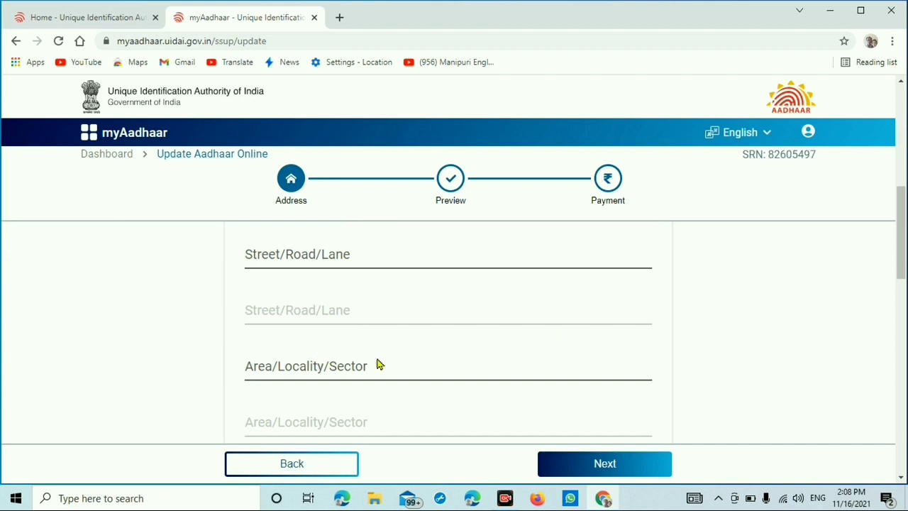
{"action": "scroll", "scroll_direction": "down", "scroll_amount": 3}
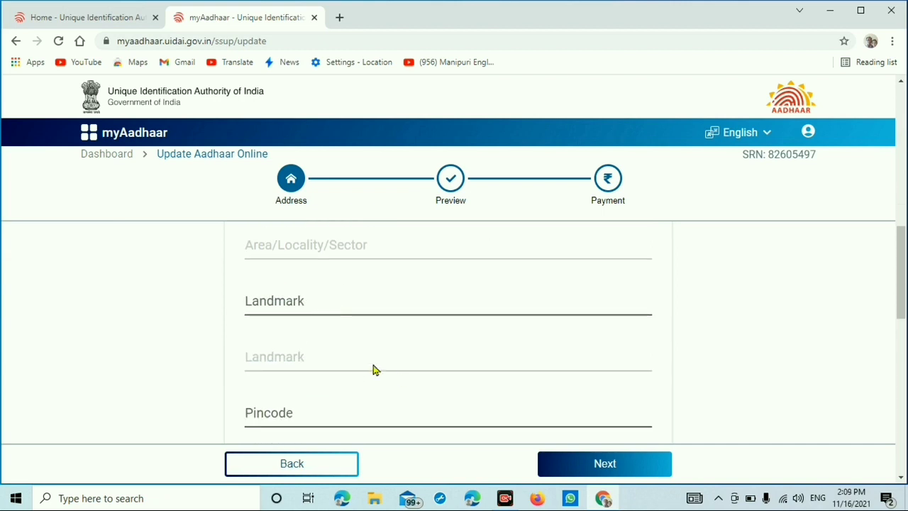
{"action": "scroll", "scroll_direction": "down", "scroll_amount": 3}
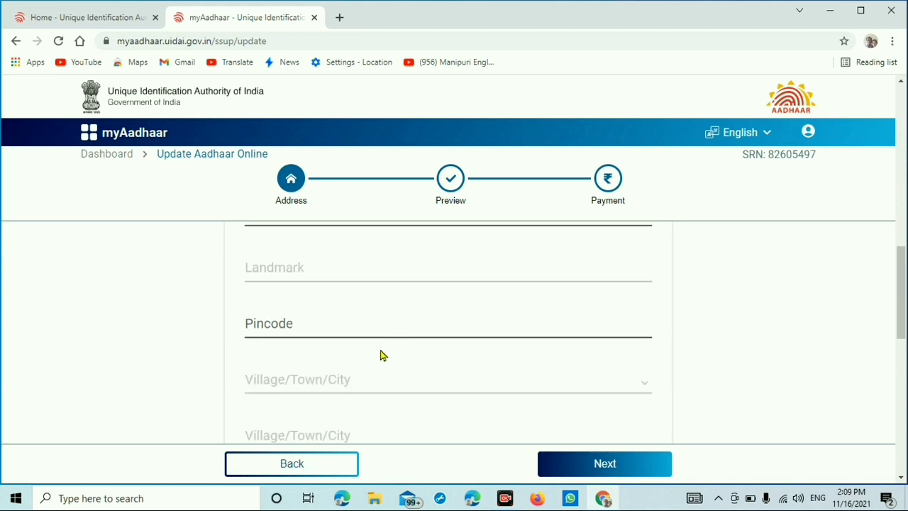
{"action": "scroll", "scroll_direction": "down", "scroll_amount": 3}
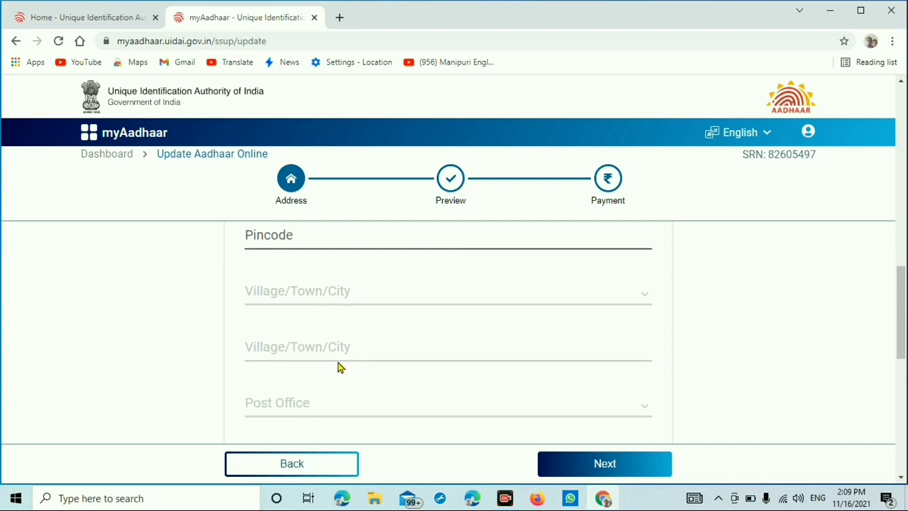
{"action": "scroll", "scroll_direction": "down", "scroll_amount": 3}
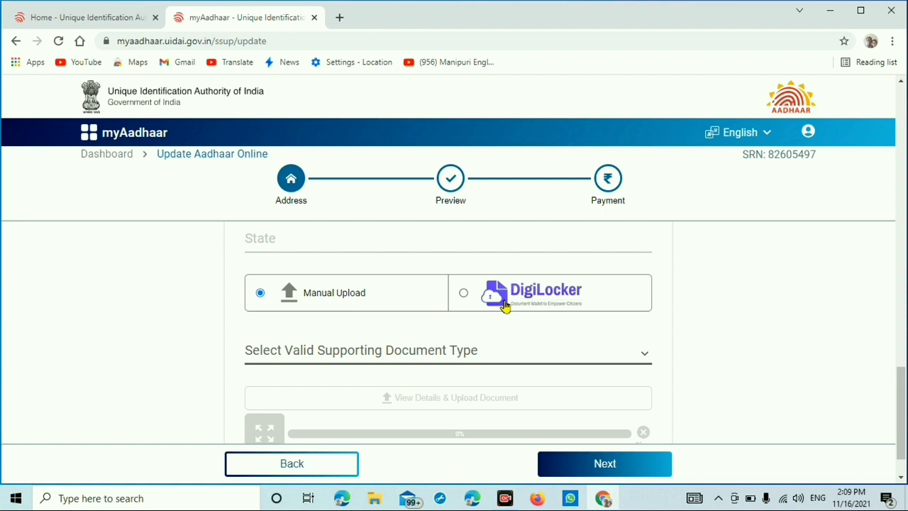
{"action": "mouse_move", "coordinate": [423, 316]}
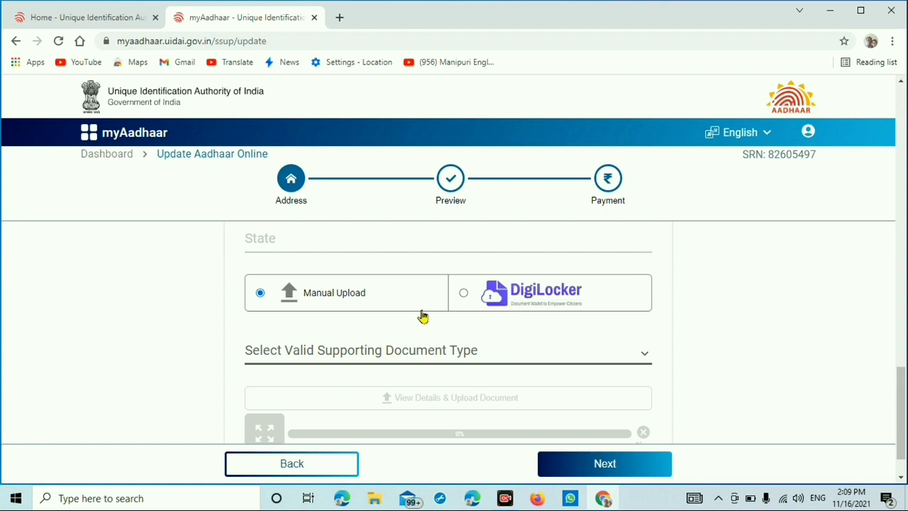
{"action": "mouse_move", "coordinate": [311, 321]}
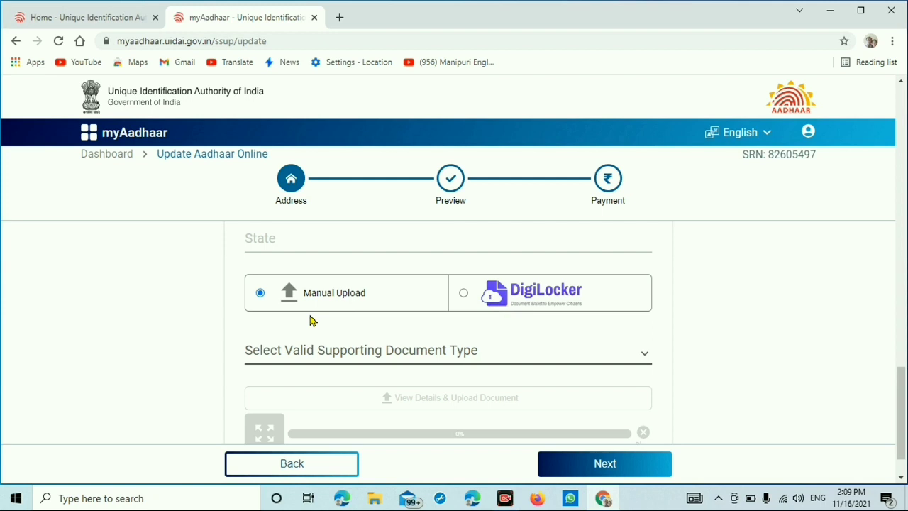
{"action": "mouse_move", "coordinate": [298, 358]}
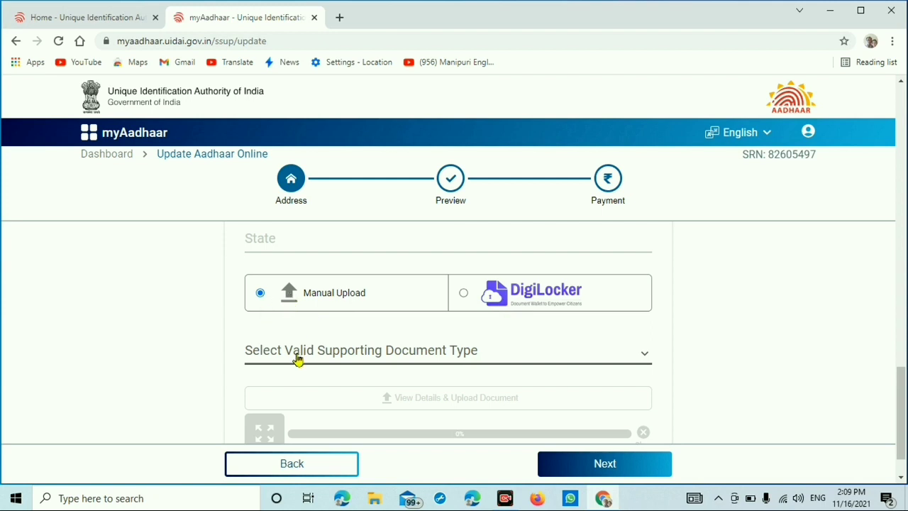
{"action": "mouse_move", "coordinate": [635, 358]}
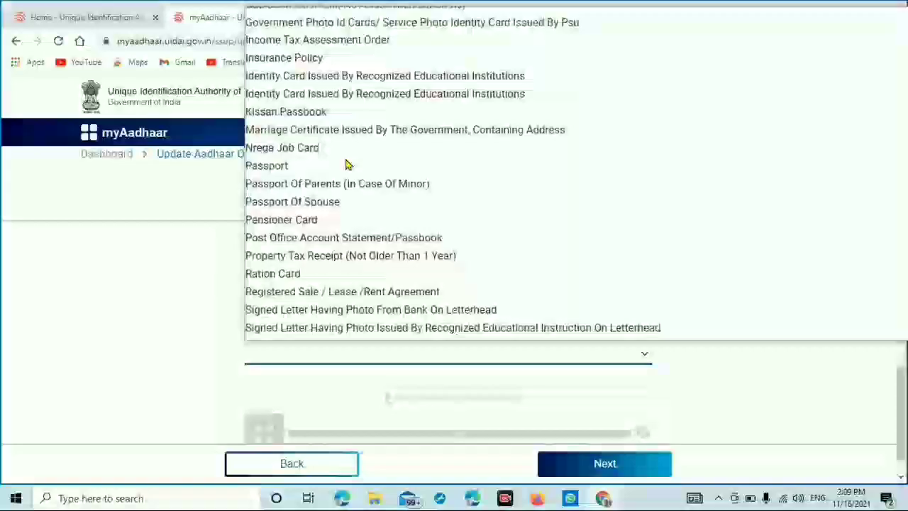
Browse the document type dropdown and leave it closed with no type selected.
{"action": "scroll", "scroll_direction": "down", "scroll_amount": 3}
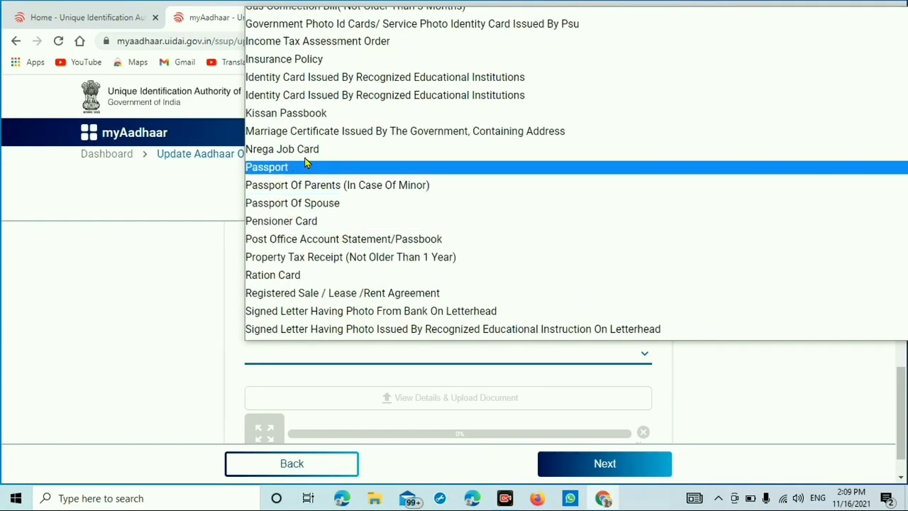
{"action": "mouse_move", "coordinate": [343, 238]}
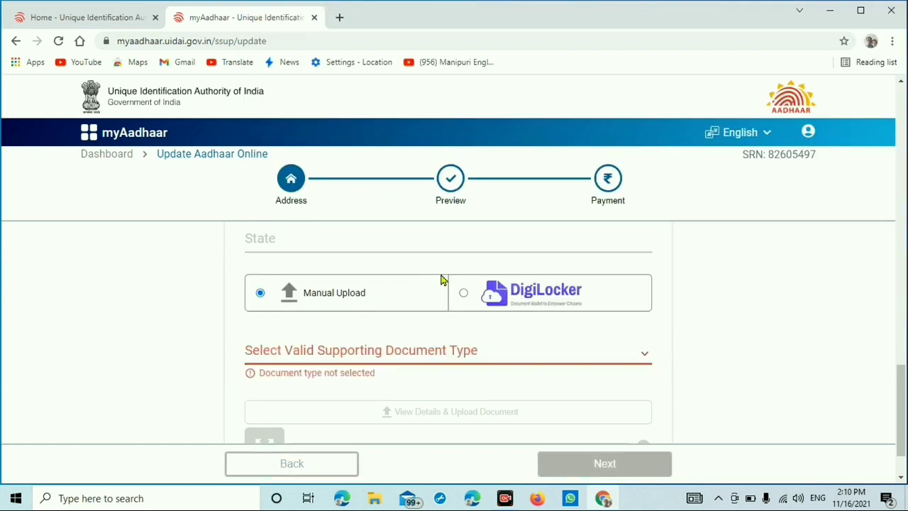
{"action": "scroll", "scroll_direction": "up", "scroll_amount": 3}
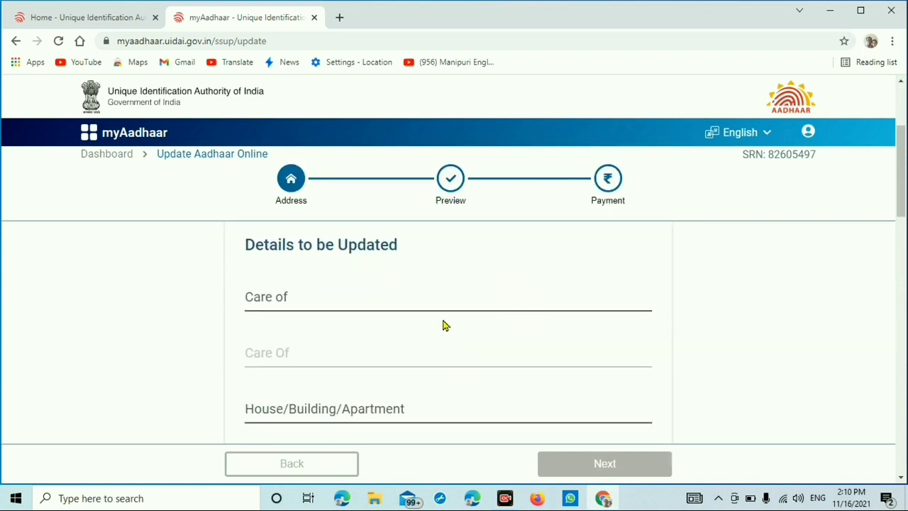
Choose Passport from the Select Valid Supporting Document Type dropdown.
{"action": "scroll", "scroll_direction": "down", "scroll_amount": 3}
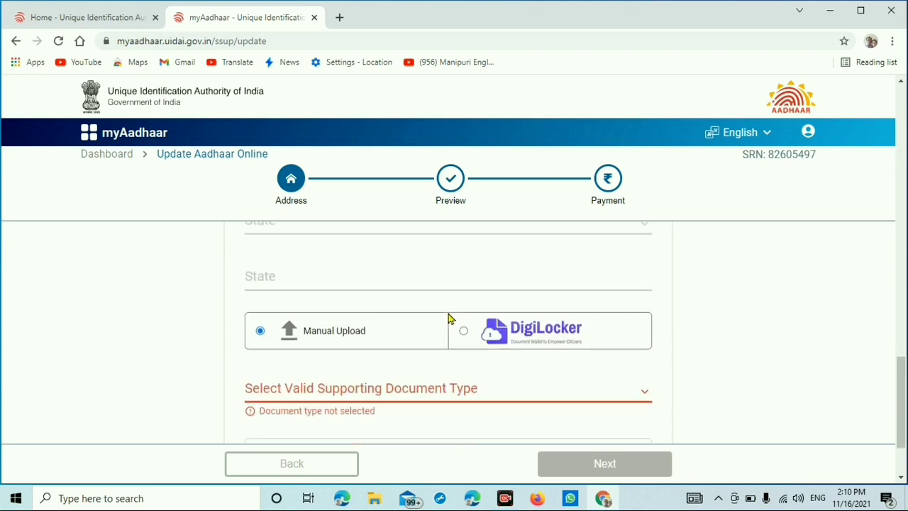
{"action": "scroll", "scroll_direction": "down", "scroll_amount": 3}
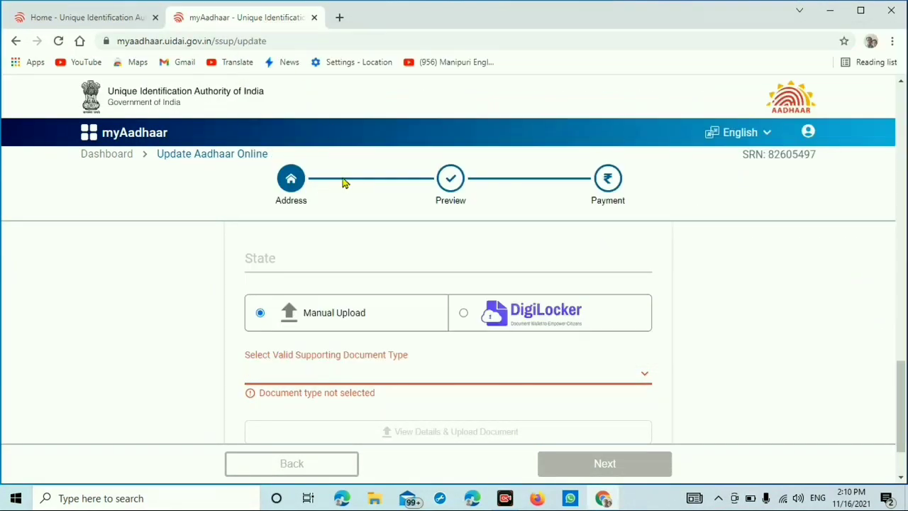
{"action": "left_click", "coordinate": [447, 371]}
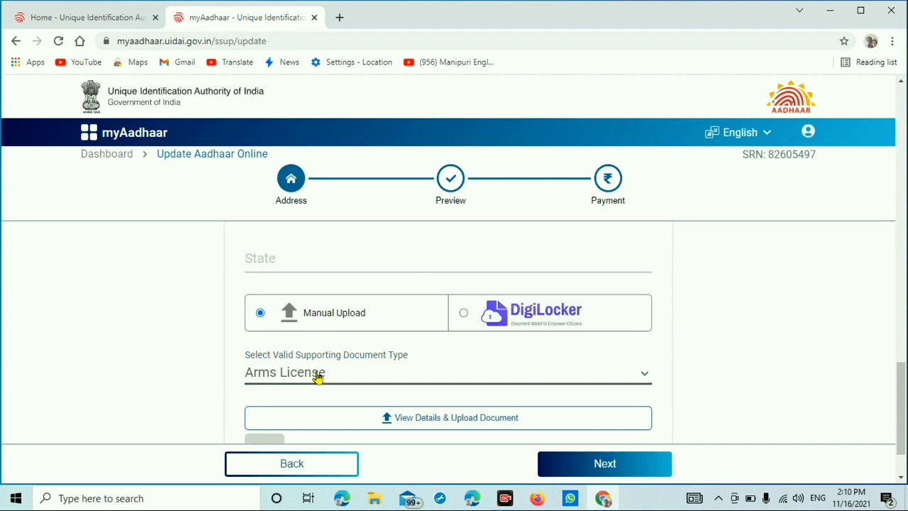
{"action": "left_click", "coordinate": [448, 372]}
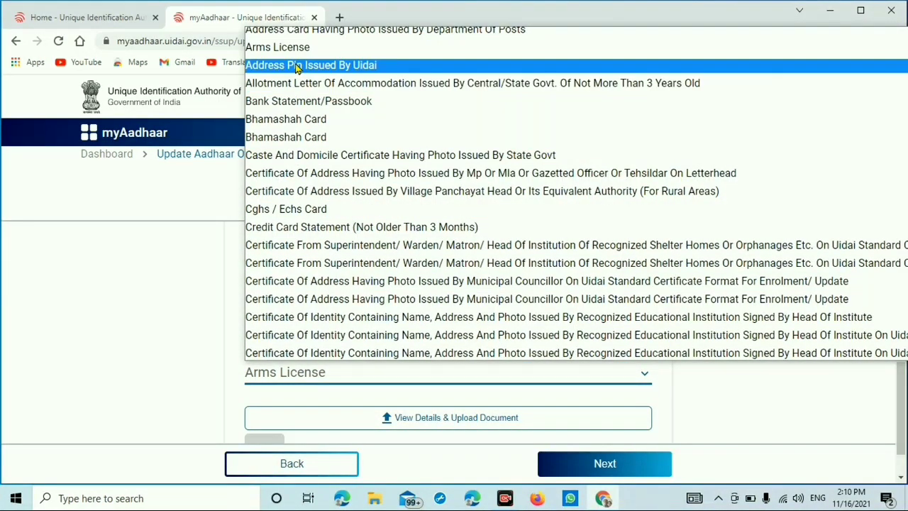
{"action": "scroll", "scroll_direction": "down", "scroll_amount": 3}
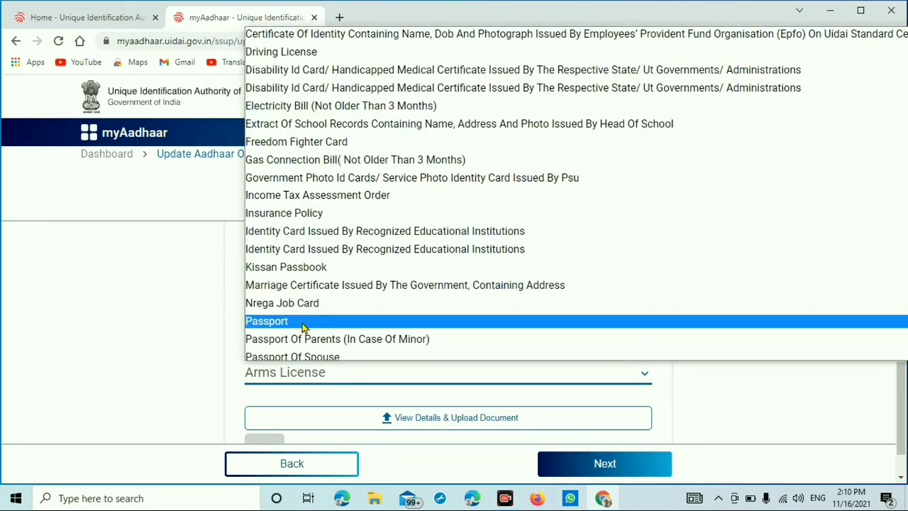
{"action": "left_click", "coordinate": [267, 320]}
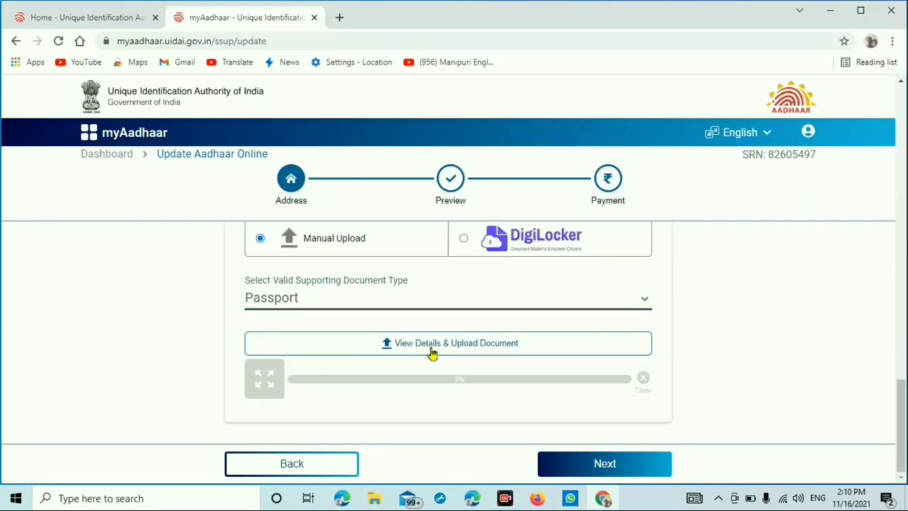
Continue past the valid-document notice to the file chooser for the upload.
{"action": "left_click", "coordinate": [448, 342]}
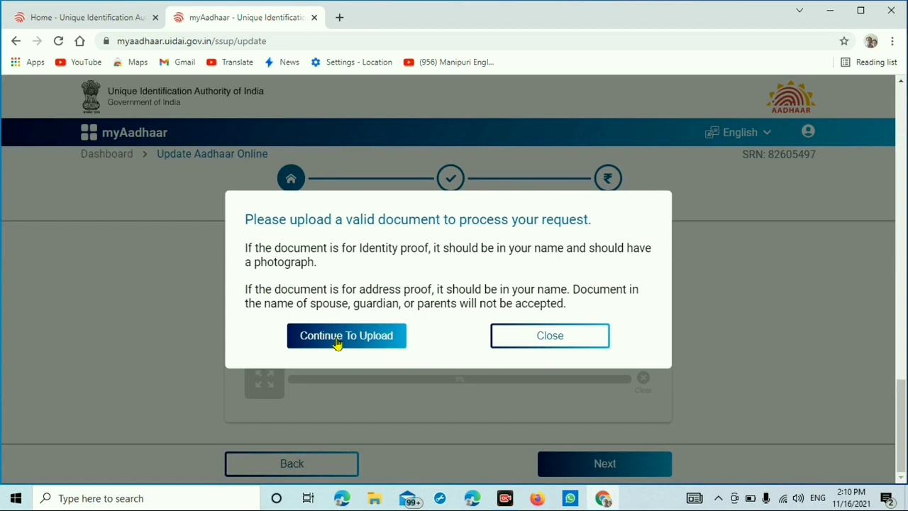
{"action": "mouse_move", "coordinate": [339, 344]}
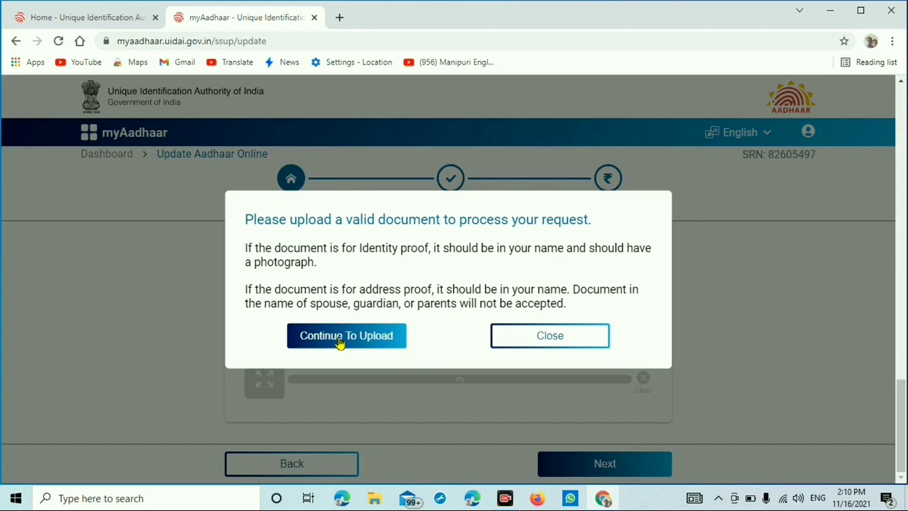
{"action": "left_click", "coordinate": [347, 335]}
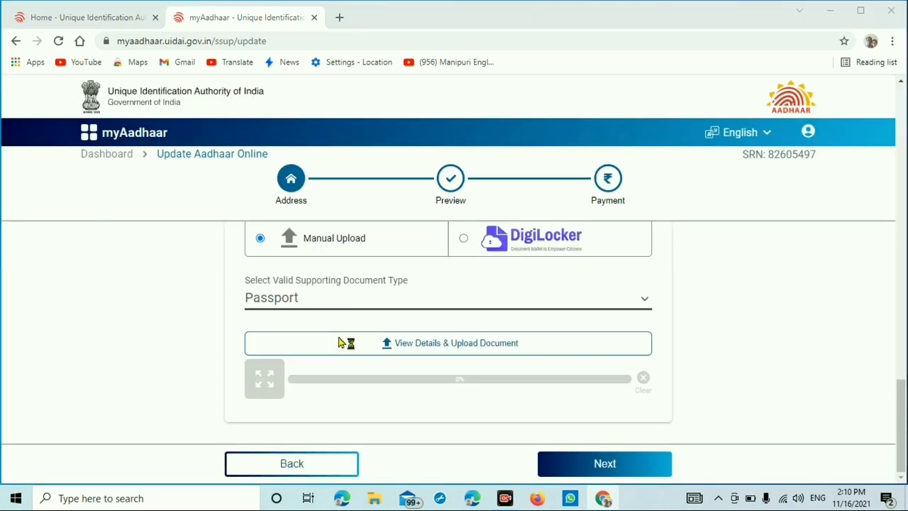
{"action": "left_click", "coordinate": [448, 342]}
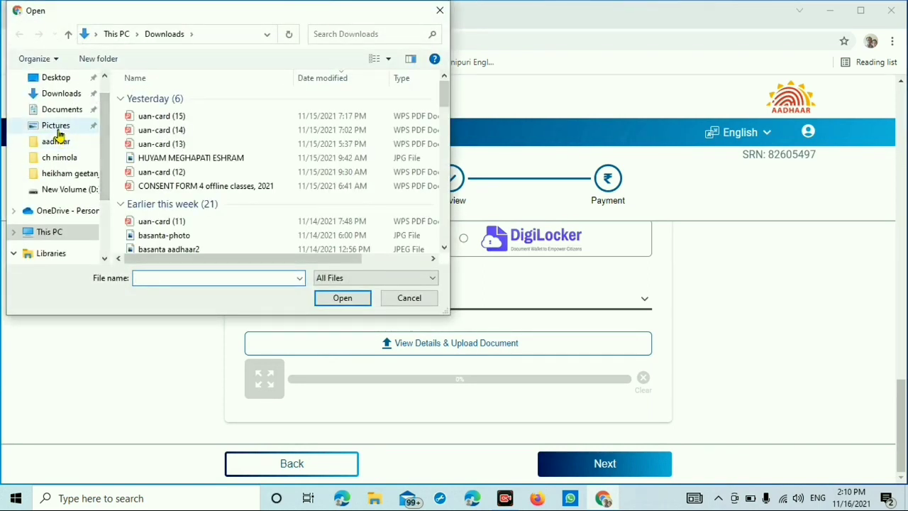
Select a scanned image from Pictures > NEW SCAN > aadhaar and send it, getting the unsupported-format error.
{"action": "left_click", "coordinate": [57, 125]}
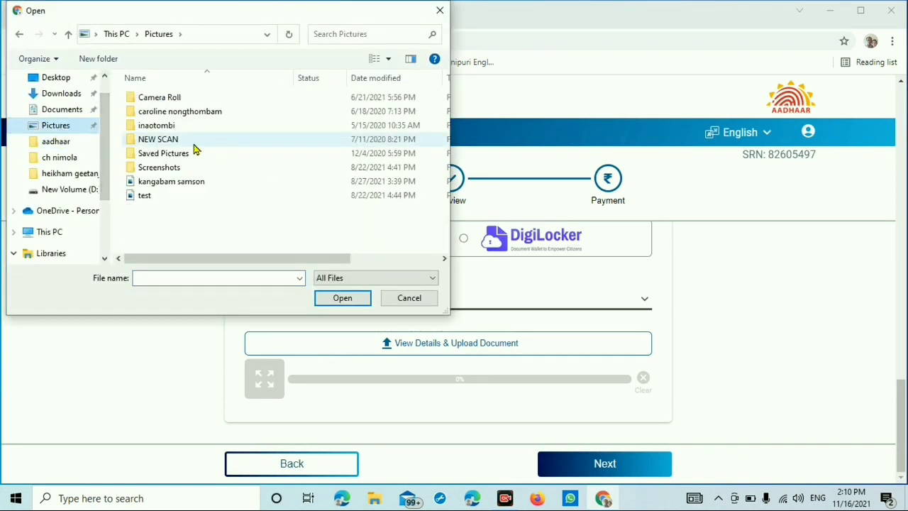
{"action": "double_click", "coordinate": [158, 139]}
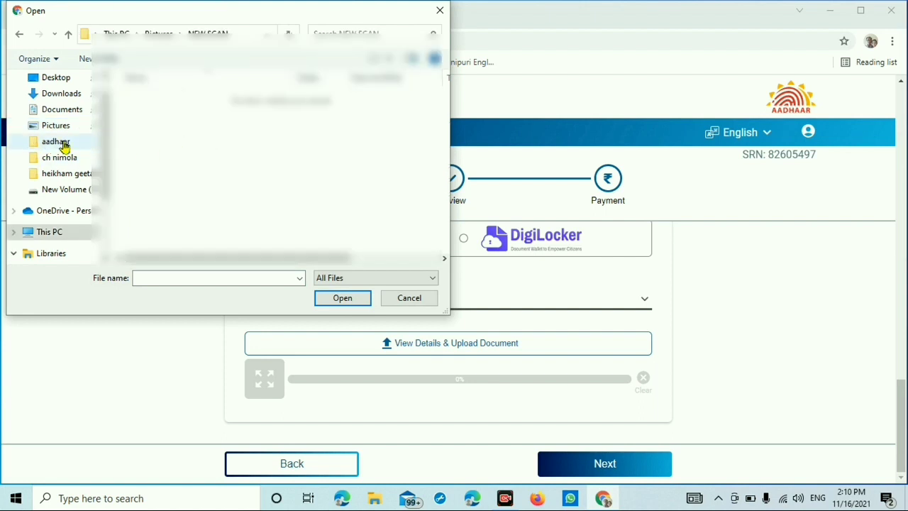
{"action": "left_click", "coordinate": [63, 109]}
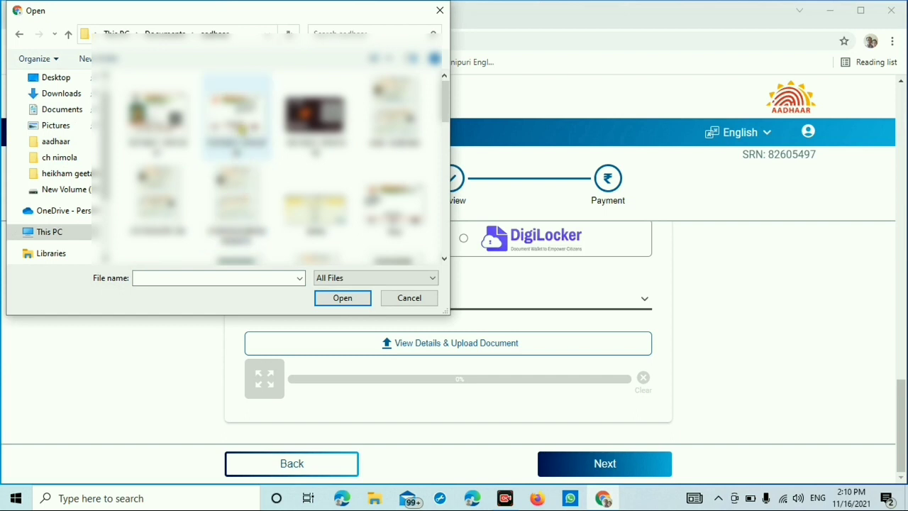
{"action": "left_click", "coordinate": [343, 298]}
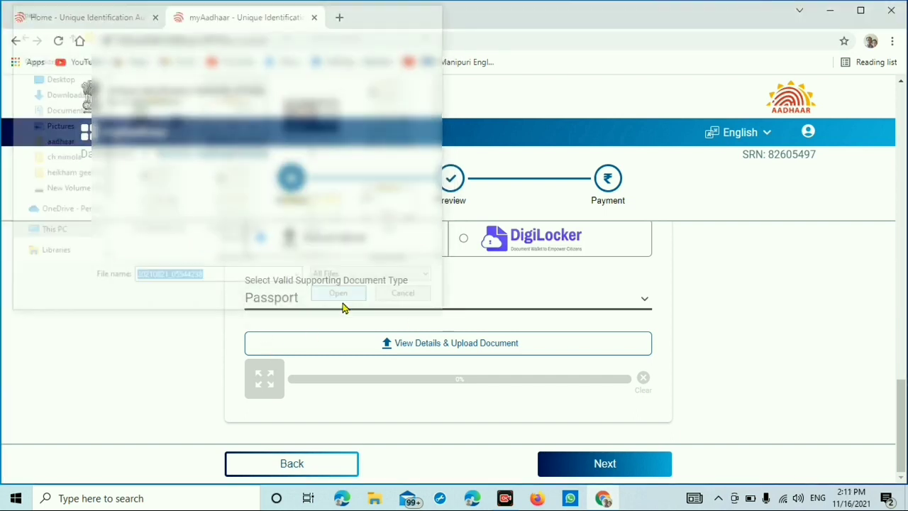
{"action": "left_click", "coordinate": [338, 292]}
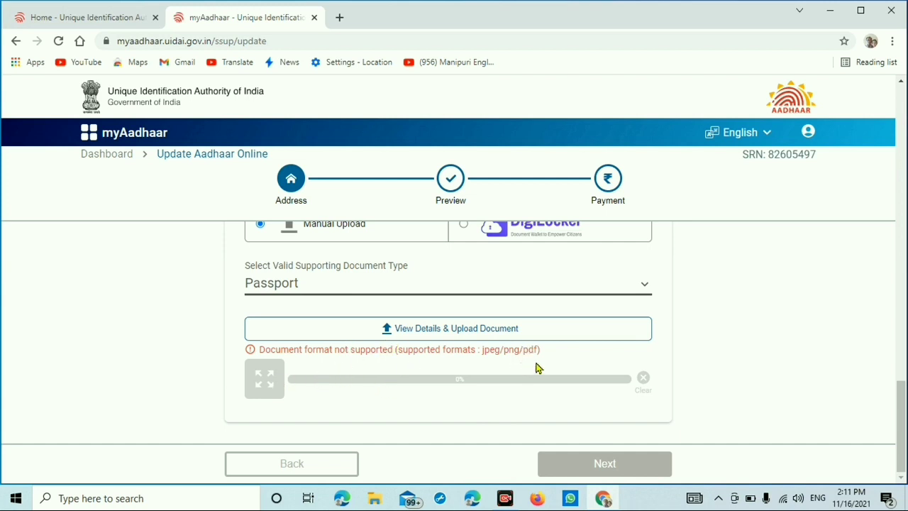
{"action": "mouse_move", "coordinate": [574, 360]}
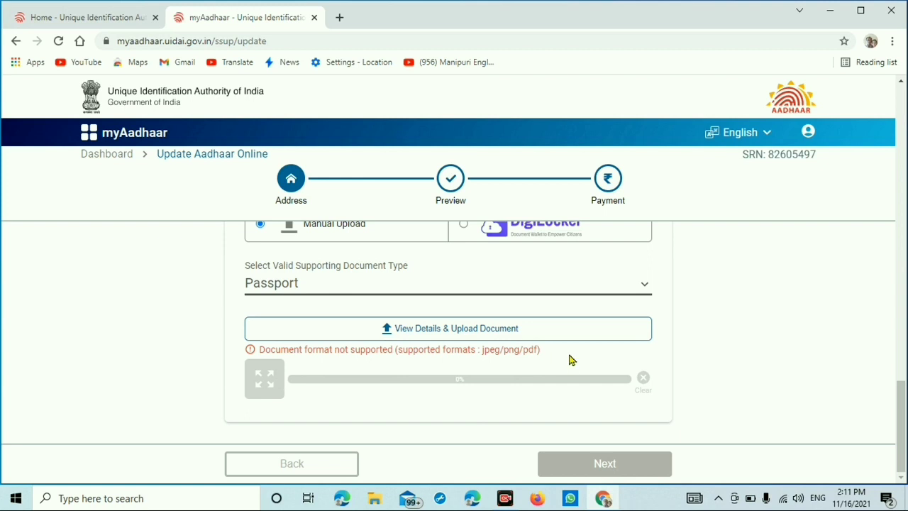
{"action": "mouse_move", "coordinate": [621, 236]}
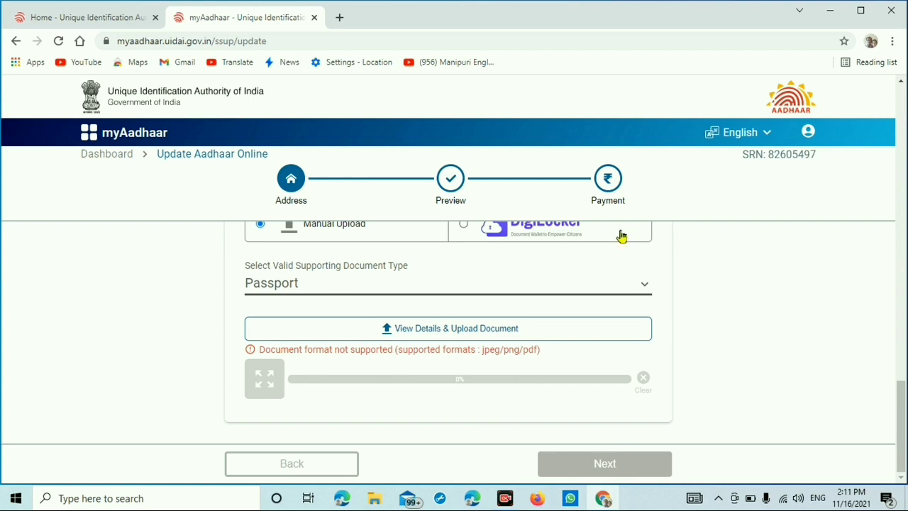
{"action": "mouse_move", "coordinate": [622, 217]}
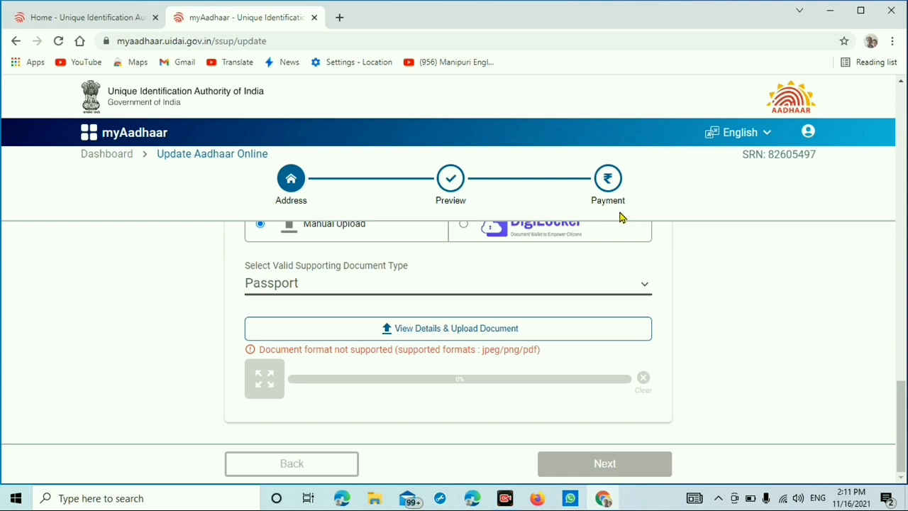